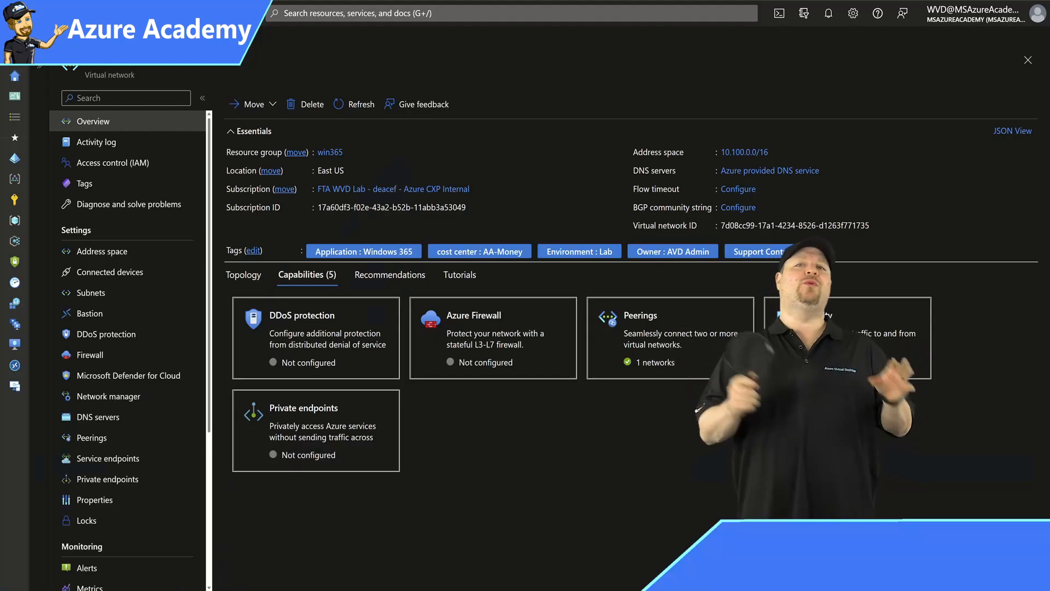
Switch from the virtual network overview to the remote machine's Command Prompt
{"action": "left_click", "coordinate": [98, 416]}
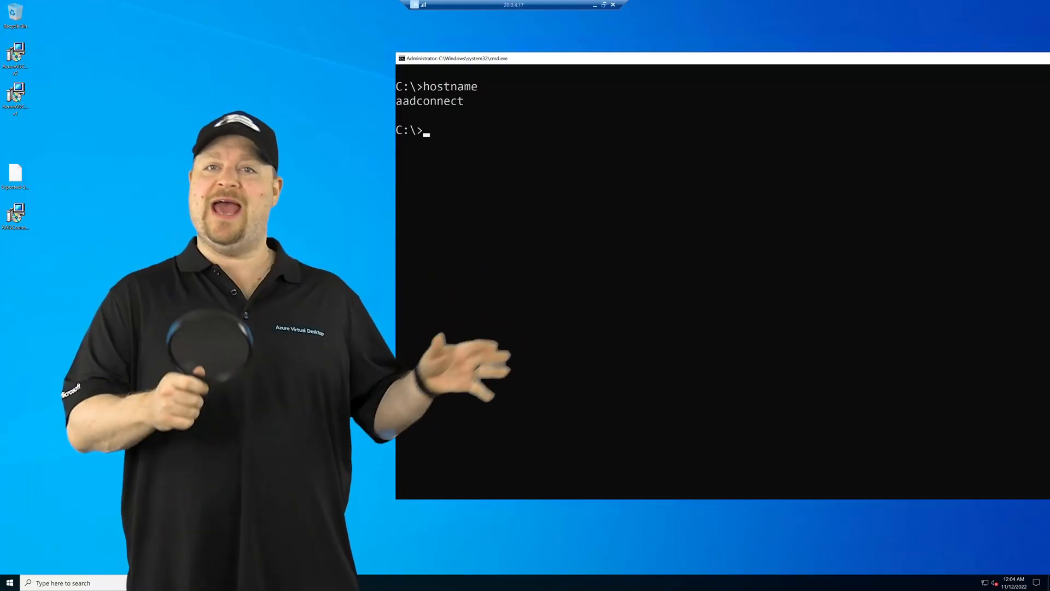
Run ipconfig to check the remote machine's IP addressing
{"action": "type", "text": "ipconfig"}
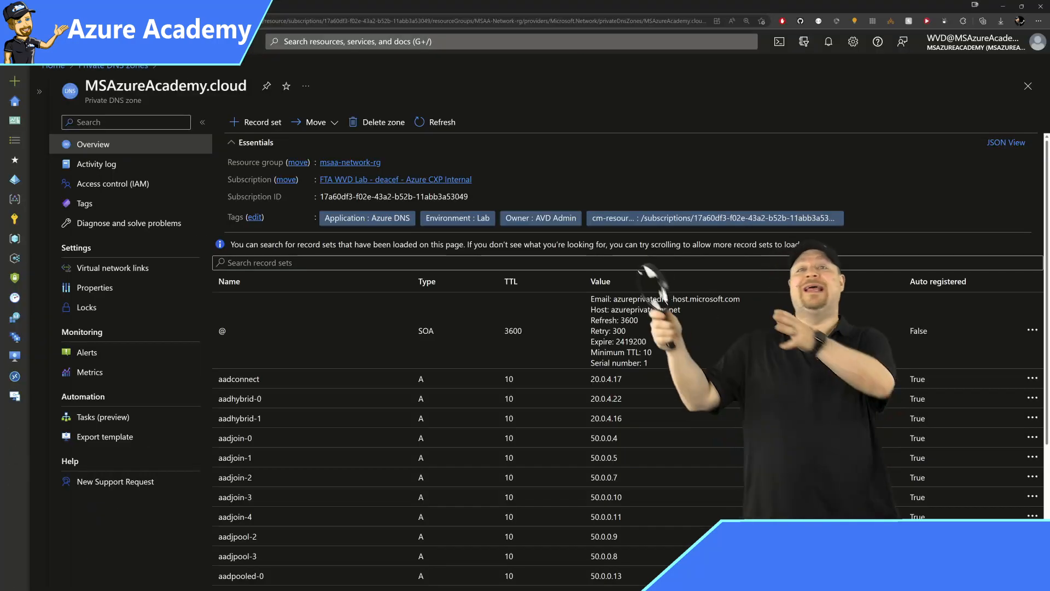
Navigate from the private DNS zone to the DNS Private Resolvers service
{"action": "left_click", "coordinate": [112, 267]}
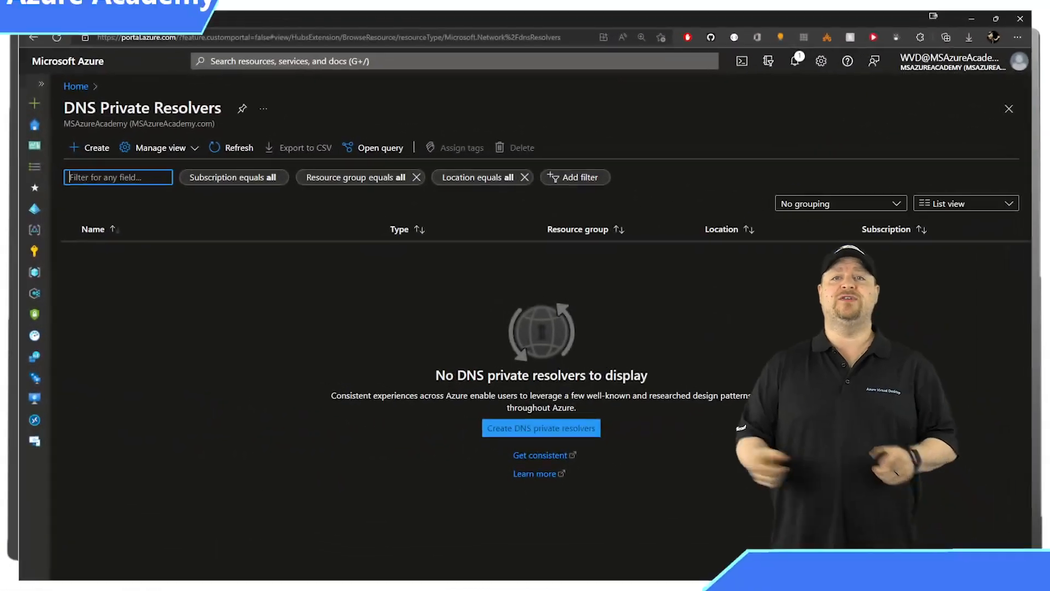
Start resolver PrivateDNSResolve in East US attached to the MSAA-vNET virtual network
{"action": "left_click", "coordinate": [540, 427]}
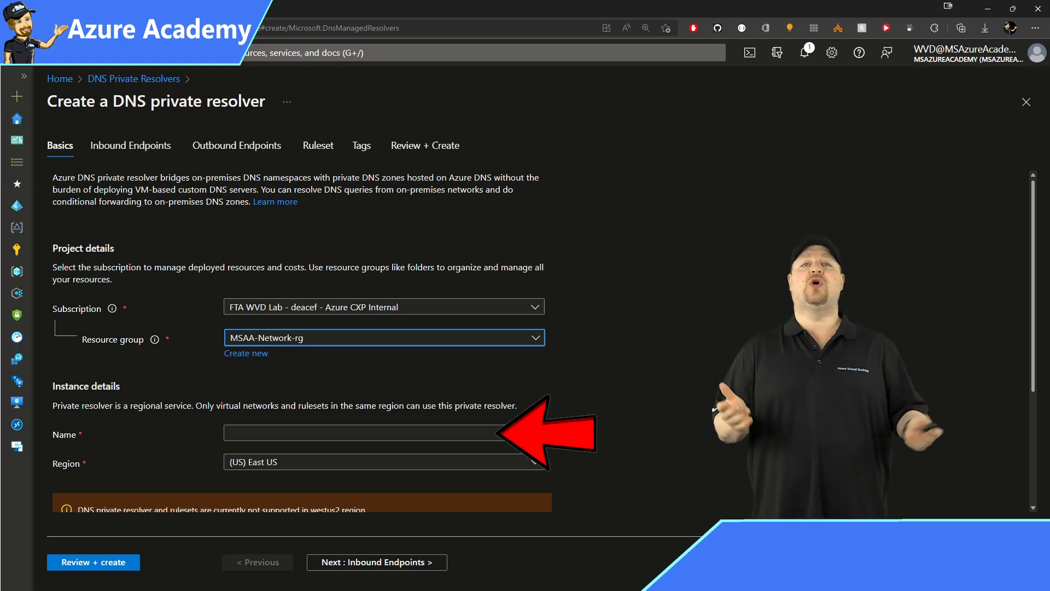
{"action": "type", "text": "PrivateDNSResolve"}
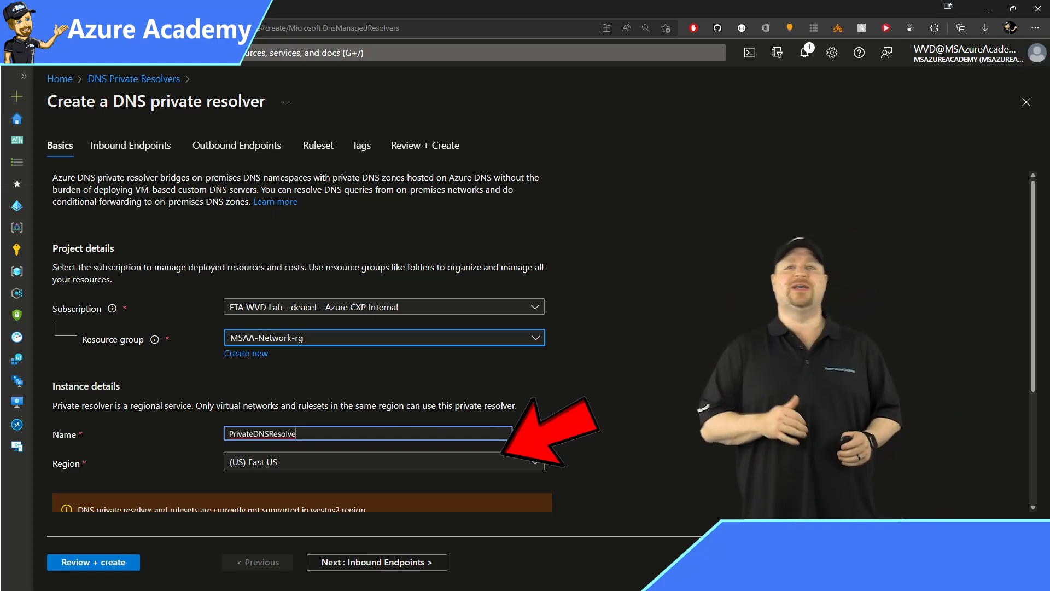
{"action": "scroll", "scroll_direction": "down", "scroll_amount": 3}
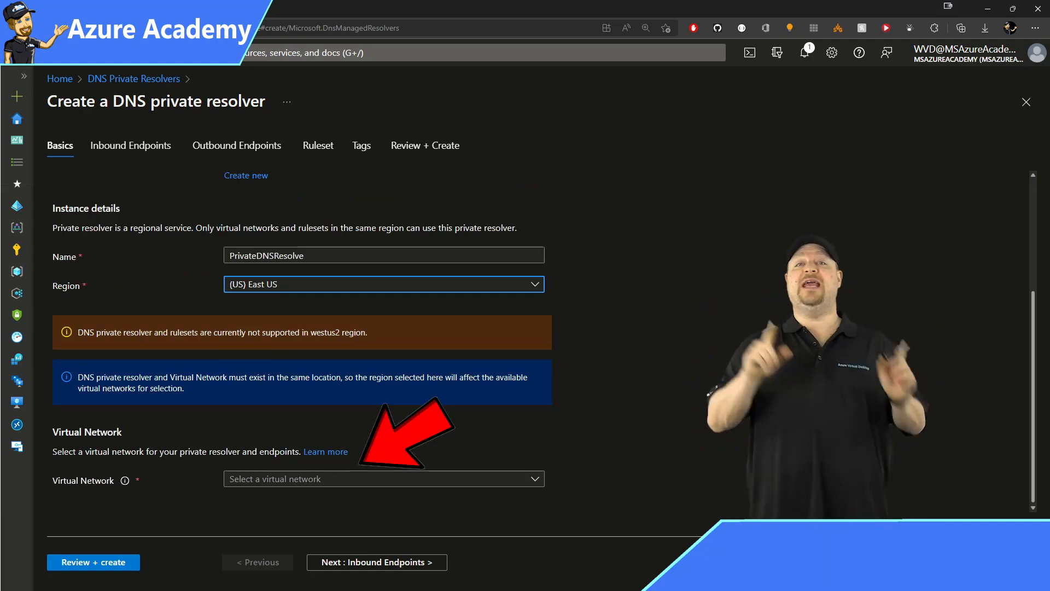
{"action": "left_click", "coordinate": [384, 478]}
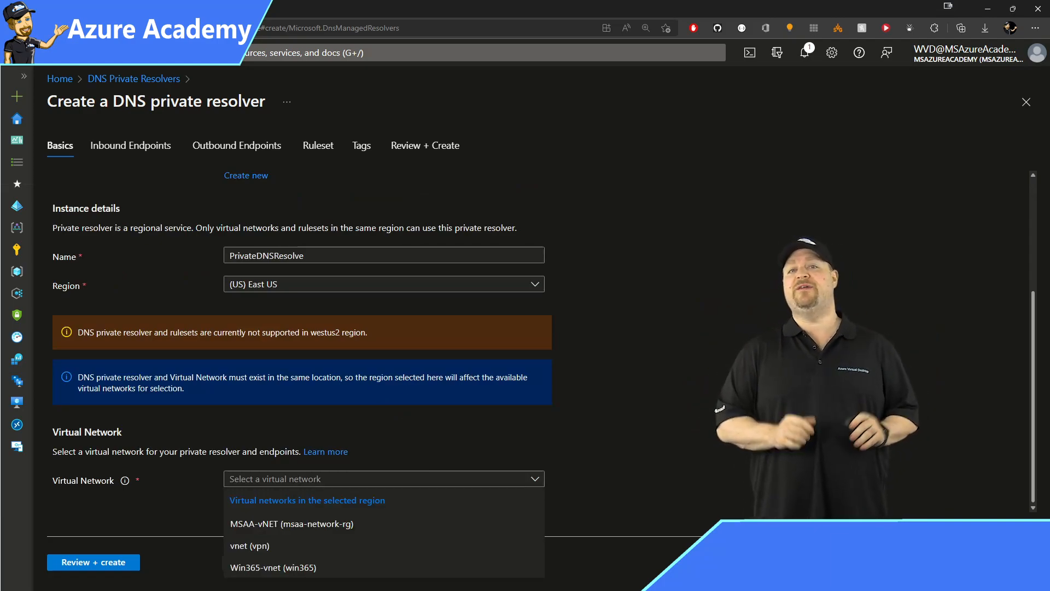
{"action": "left_click", "coordinate": [131, 146]}
{"action": "type", "text": "PrivateDNSResolve-Inbound"}
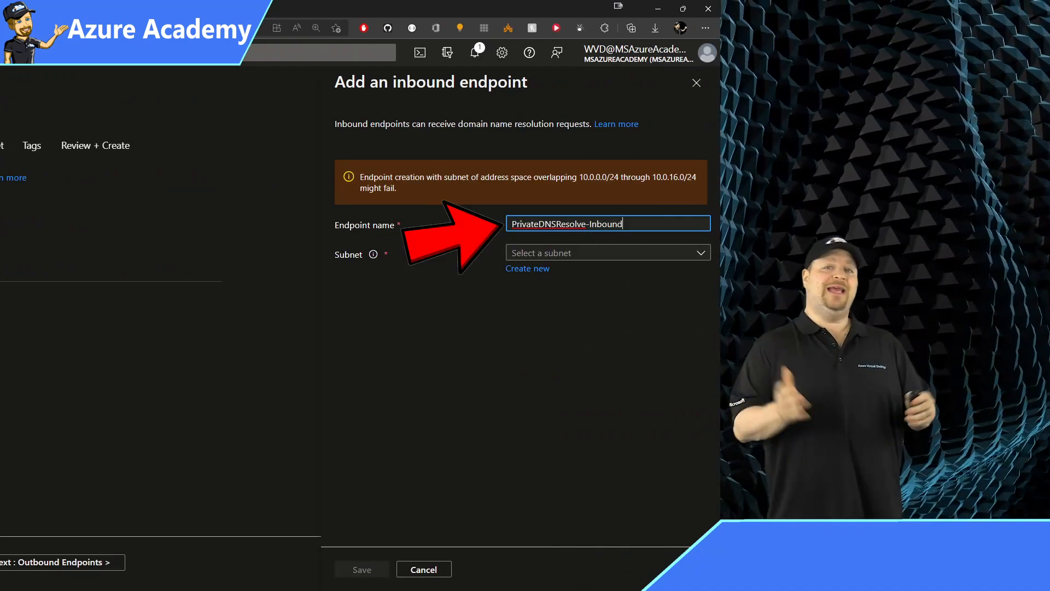
Assign the PrivateDNSResolve-Inbound subnet (20.0.8.0/24) to the inbound endpoint
{"action": "left_click", "coordinate": [606, 252]}
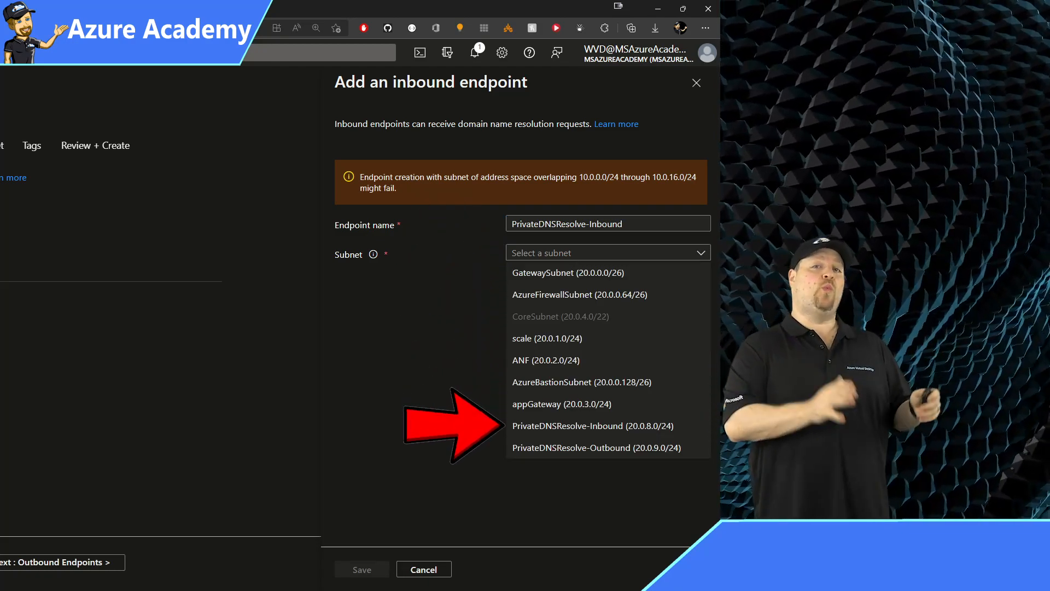
{"action": "left_click", "coordinate": [569, 426]}
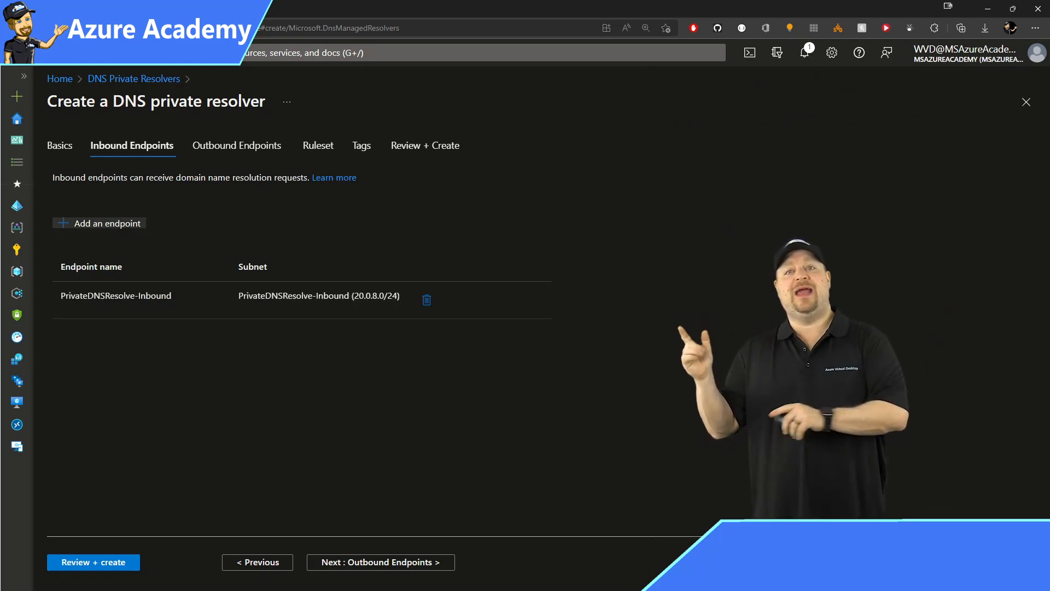
Add outbound endpoint PrivateDNSResolve-Outbound on the PrivateDNSResolve-Outbound subnet
{"action": "left_click", "coordinate": [237, 146]}
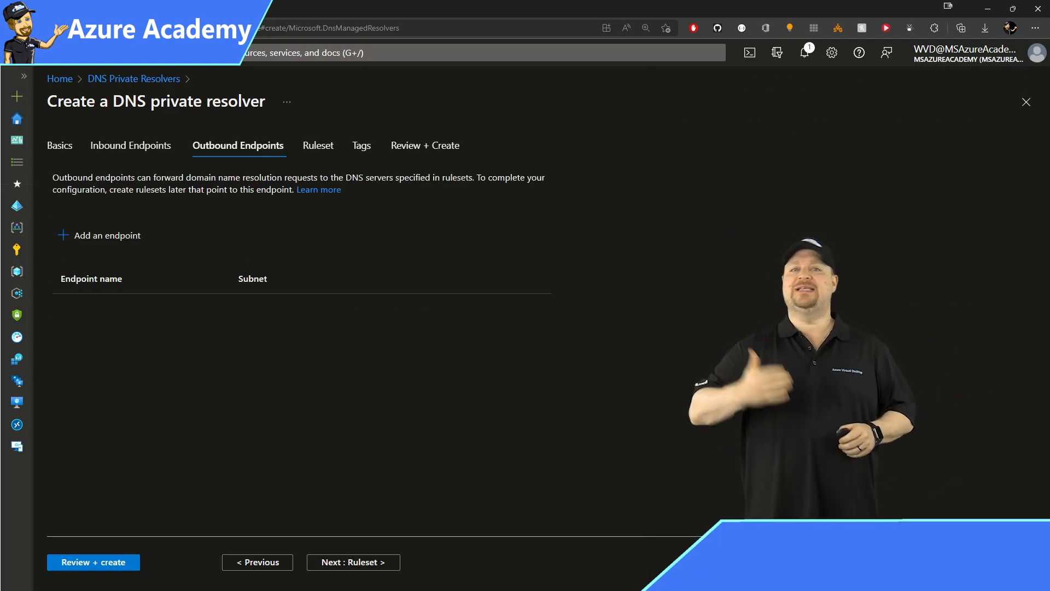
{"action": "left_click", "coordinate": [105, 235]}
{"action": "type", "text": "PrivateDNSResolve-Outbound"}
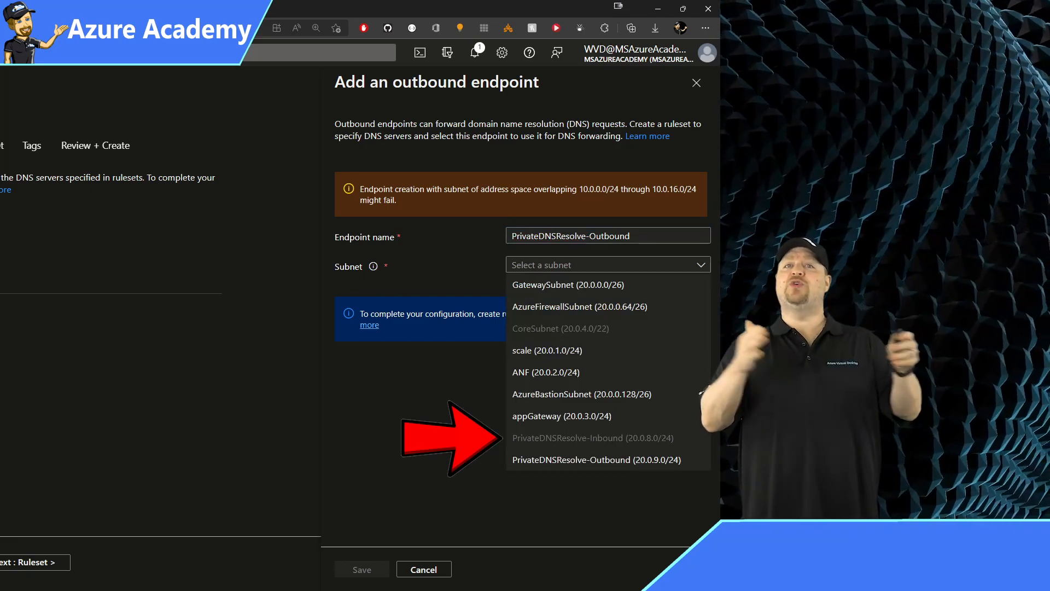
{"action": "left_click", "coordinate": [594, 460]}
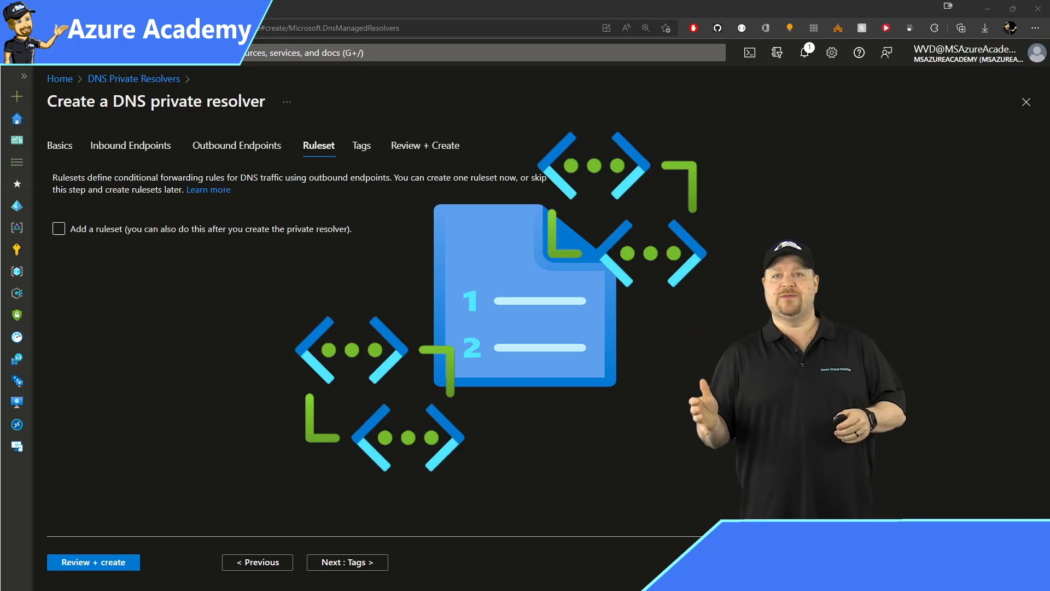
Opt into a forwarding ruleset and open an empty Add Rule form
{"action": "left_click", "coordinate": [59, 229]}
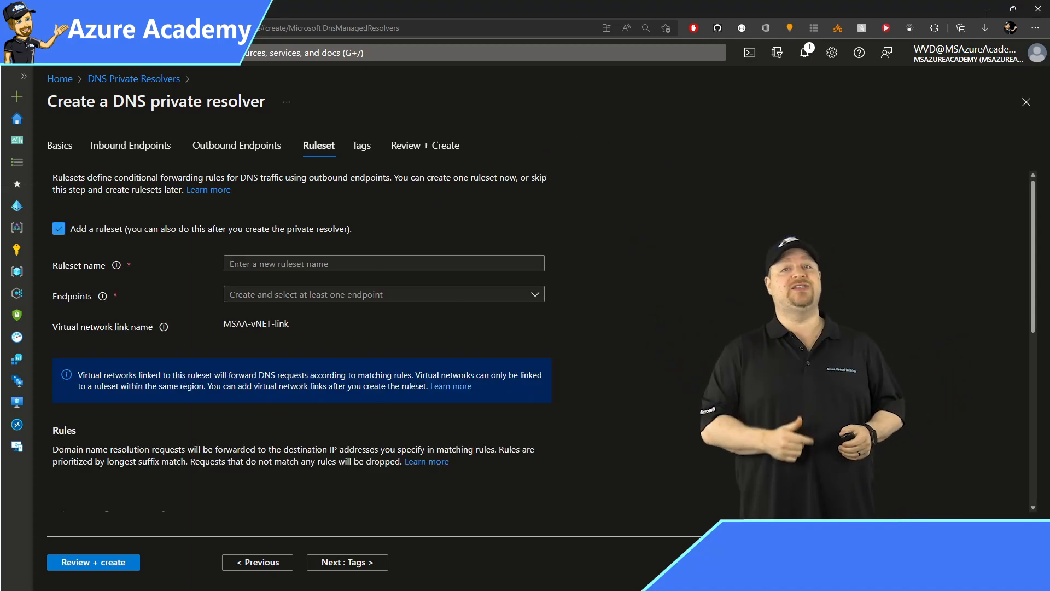
{"action": "left_click", "coordinate": [384, 295]}
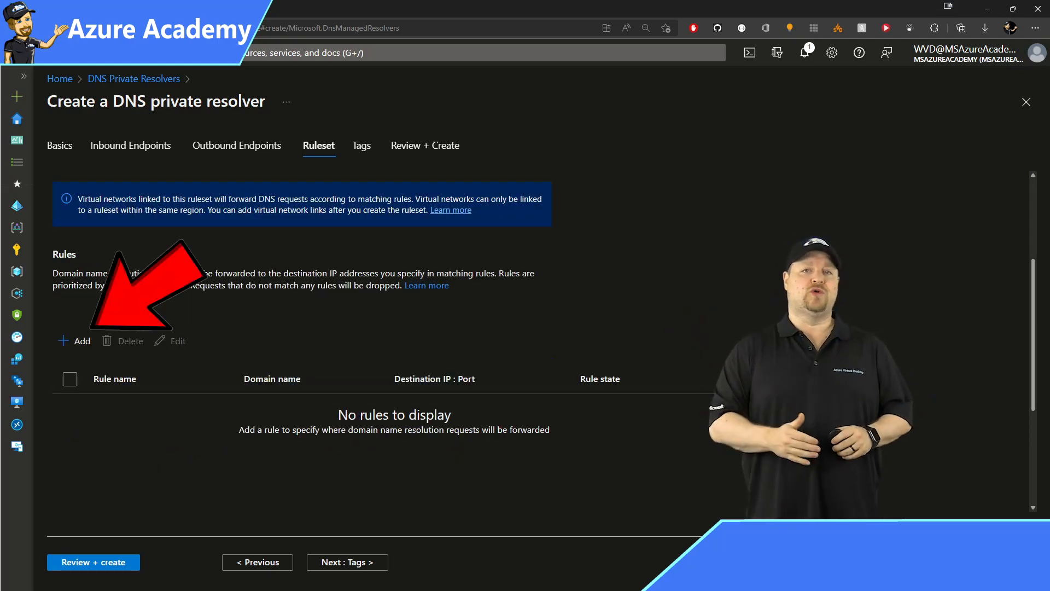
{"action": "left_click", "coordinate": [74, 340]}
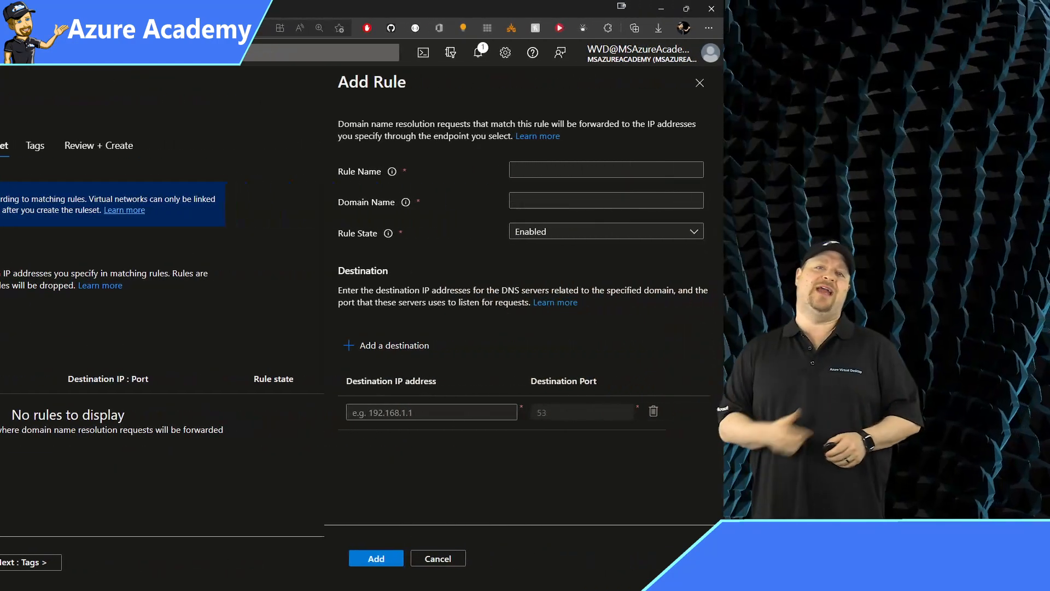
Add rule MSAzureAcademy forwarding MSAzureAcademy.com. to 20.0.4.4:53 and move to Tags
{"action": "type", "text": "MSAzureAcademy"}
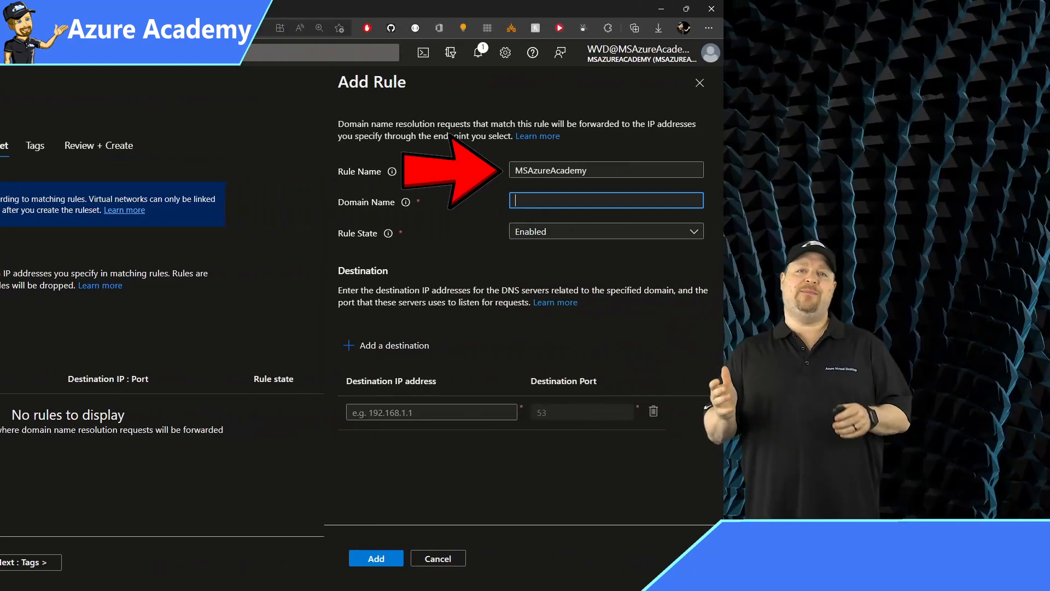
{"action": "type", "text": "MSAzureAcademy.com."}
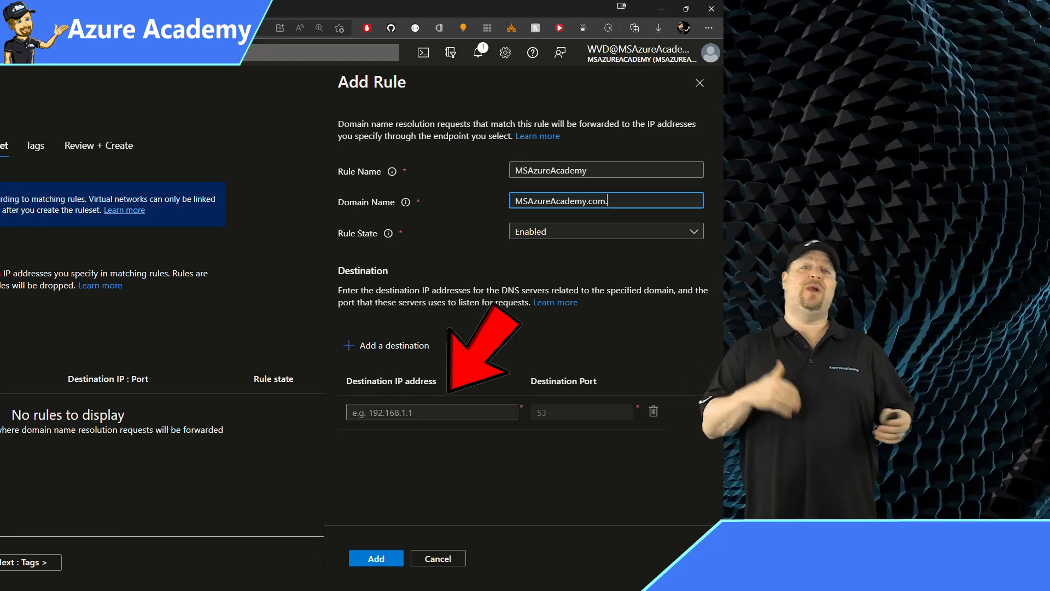
{"action": "type", "text": "20.0.4.4"}
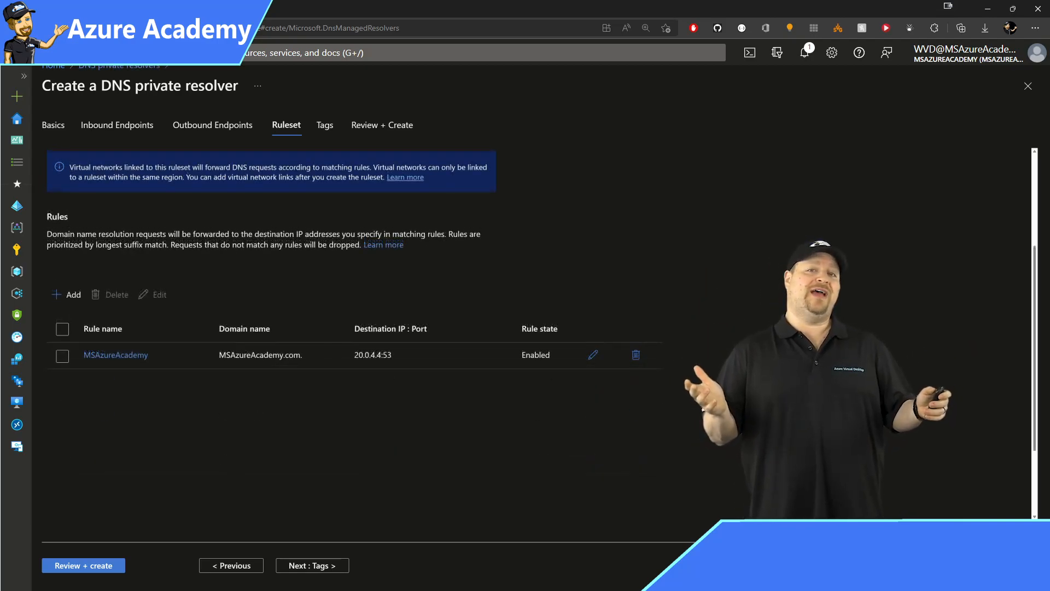
{"action": "left_click", "coordinate": [324, 125]}
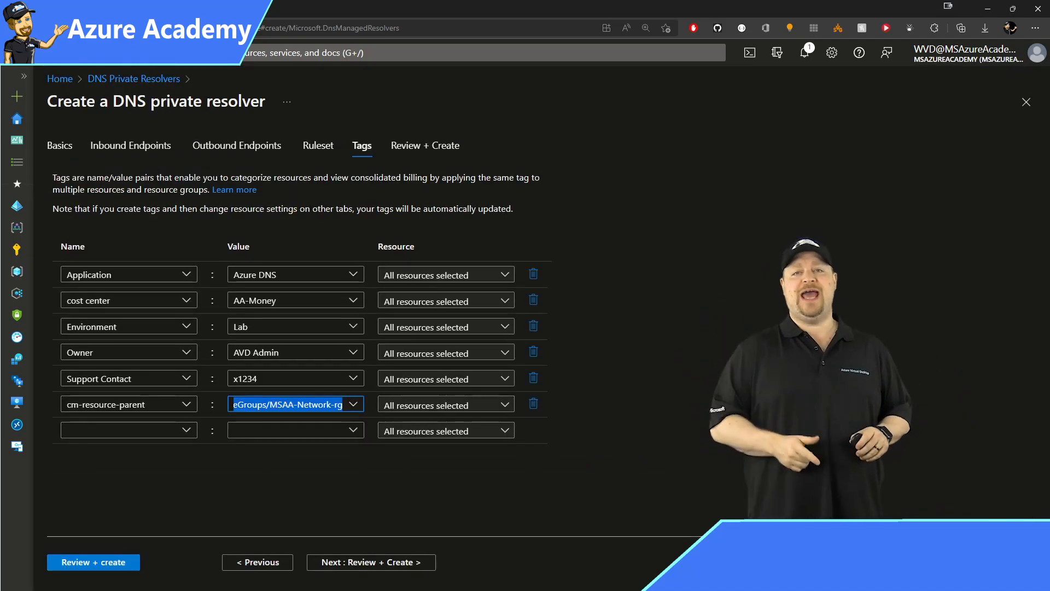